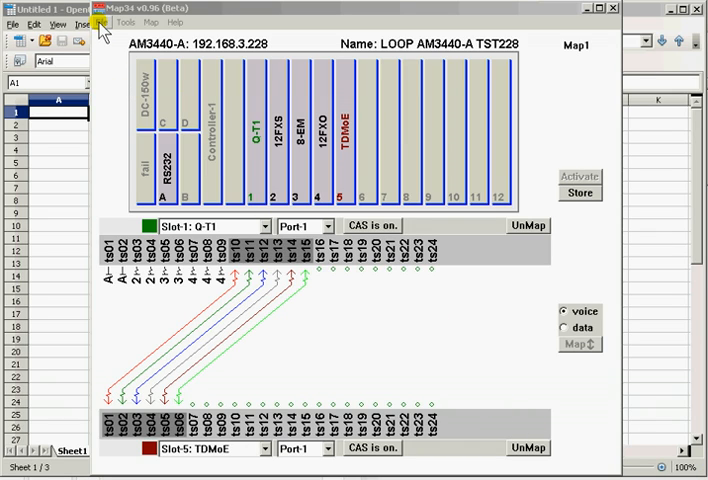
# Select the loop3030_228.lcf device configuration and connect to the AM3440-A device.
pyautogui.click(104, 22)
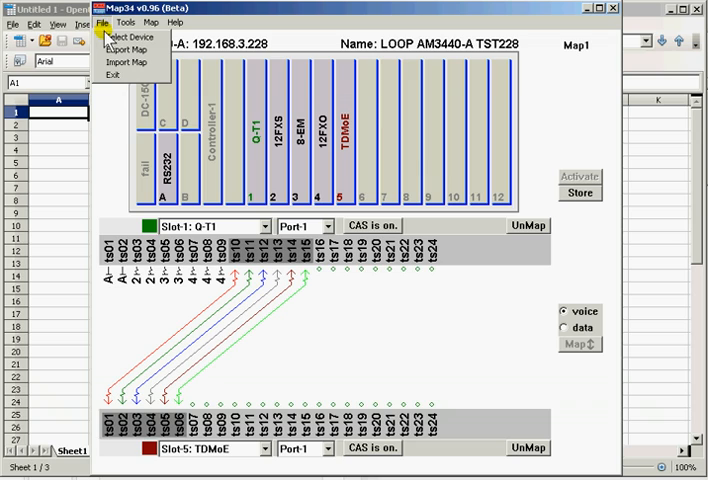
pyautogui.click(112, 36)
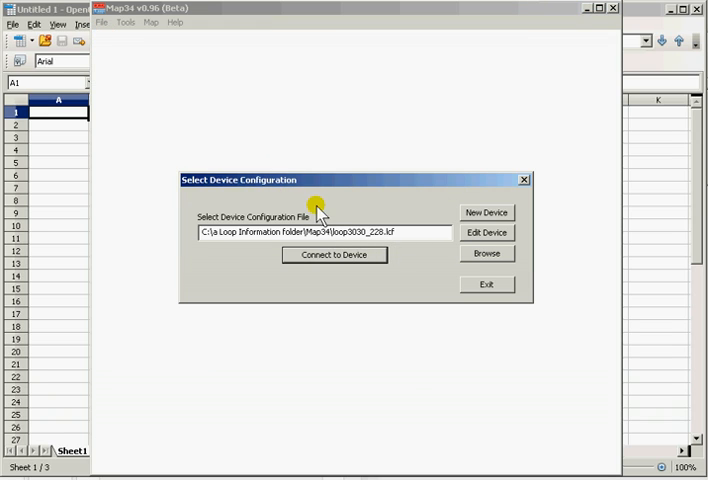
pyautogui.click(488, 252)
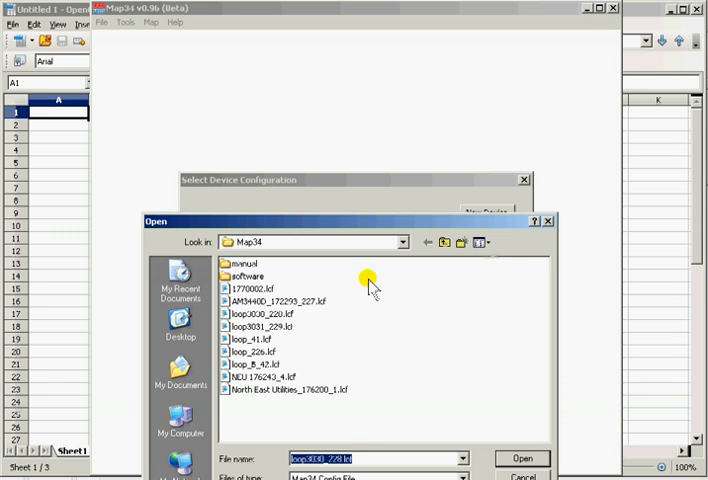
pyautogui.moveTo(290, 328)
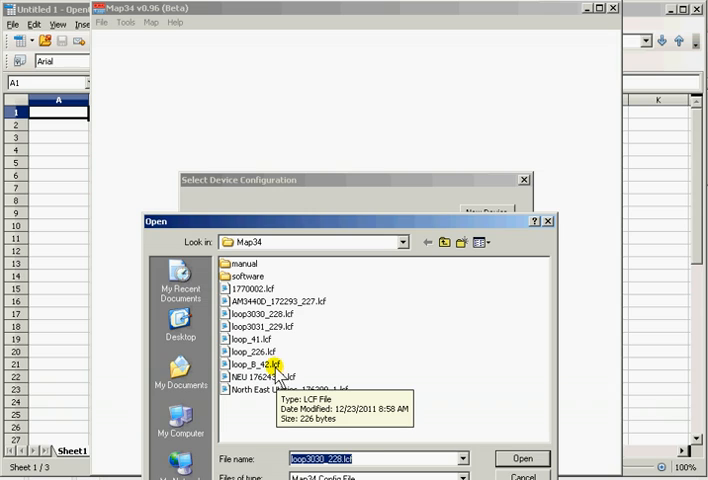
pyautogui.click(256, 314)
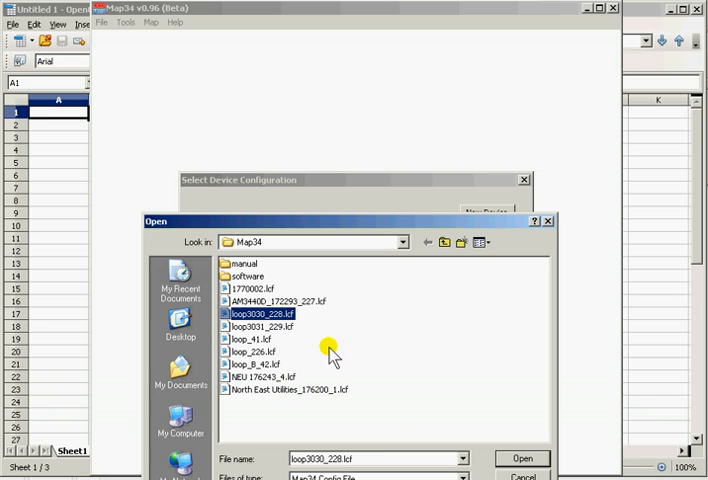
pyautogui.click(522, 458)
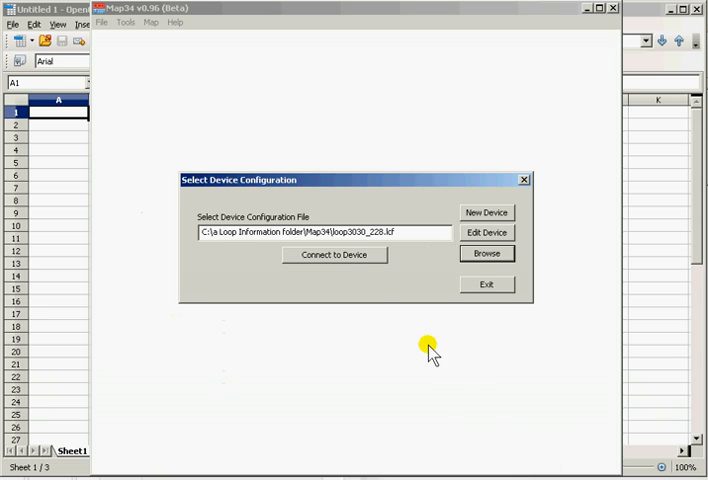
pyautogui.click(334, 256)
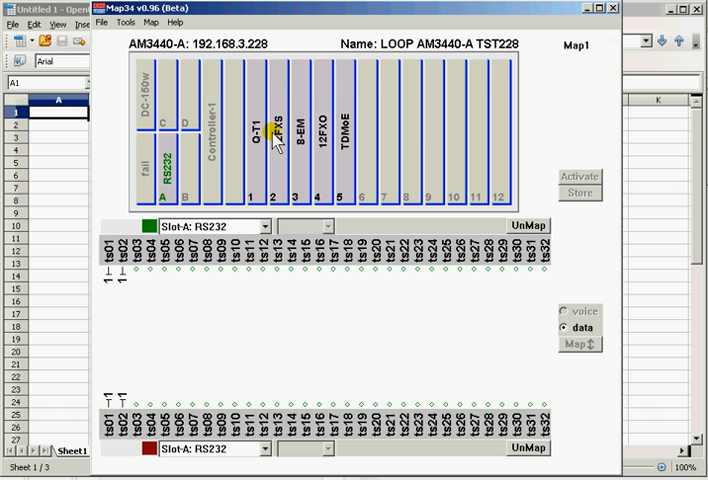
pyautogui.moveTo(314, 112)
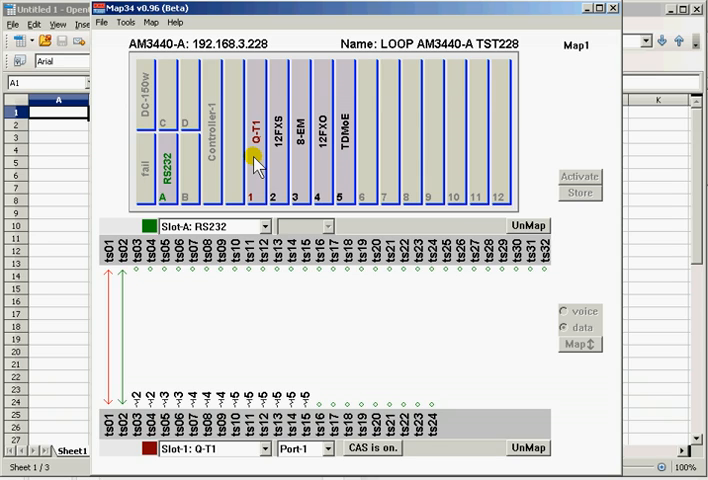
# Unmap all existing time slots from the Q-T1 card in slot 1.
pyautogui.click(256, 160)
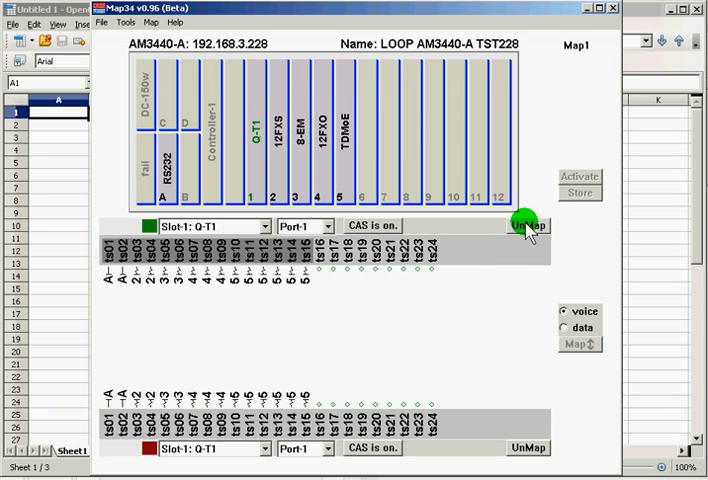
pyautogui.click(524, 224)
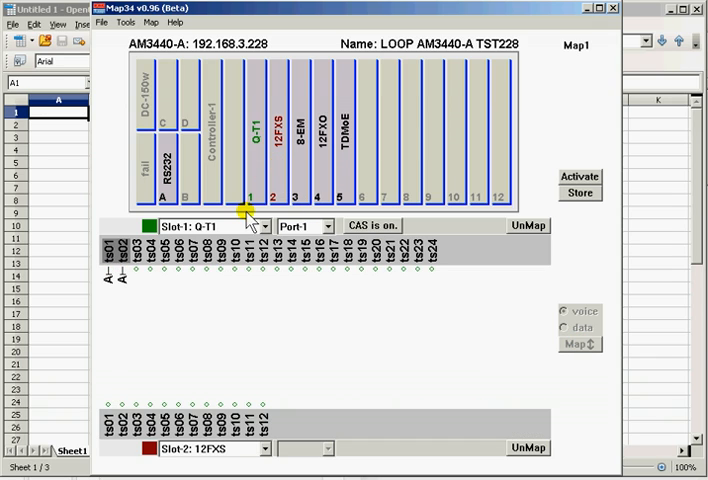
# Map Q-T1 time slots ts01–ts03 to the 12FXS card in slot 2.
pyautogui.click(104, 424)
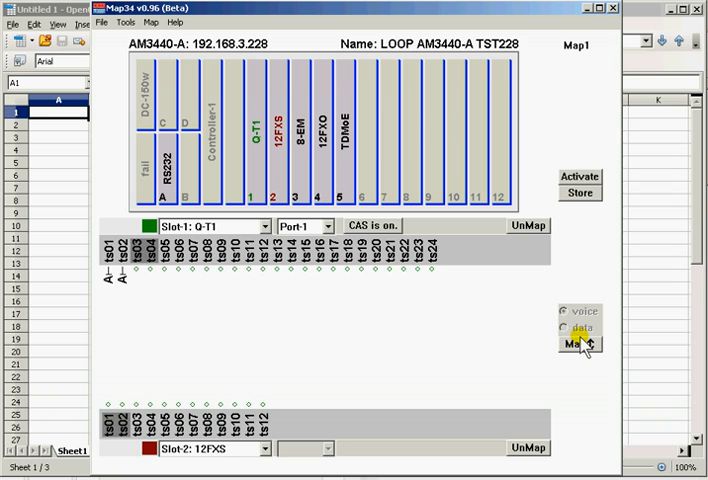
pyautogui.click(578, 344)
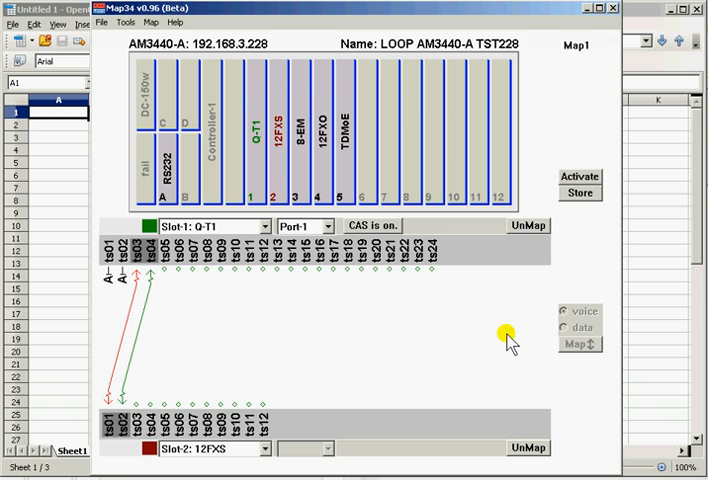
pyautogui.moveTo(312, 192)
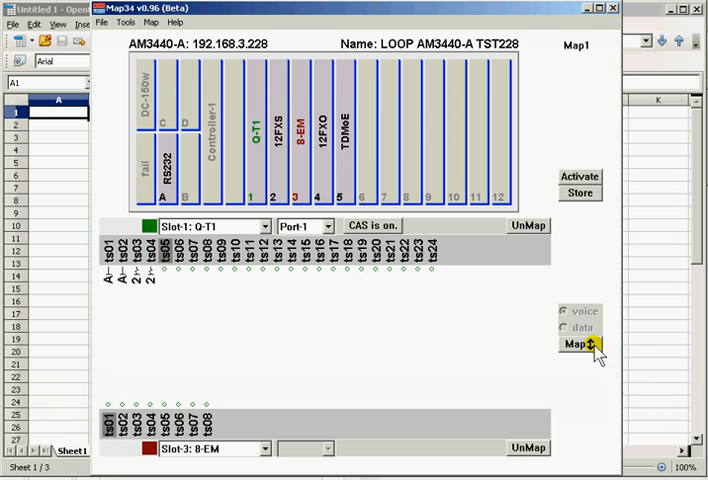
# Map the next Q-T1 time slots to the 8-EM card in slot 3 and the 12FXO card in slot 4.
pyautogui.click(576, 346)
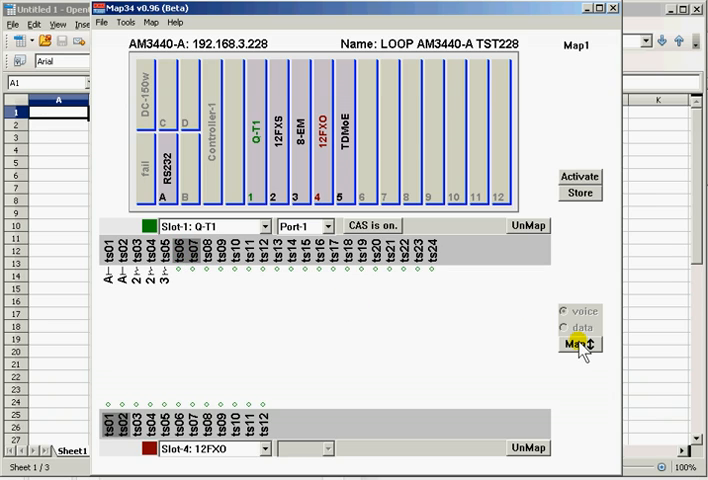
pyautogui.click(578, 344)
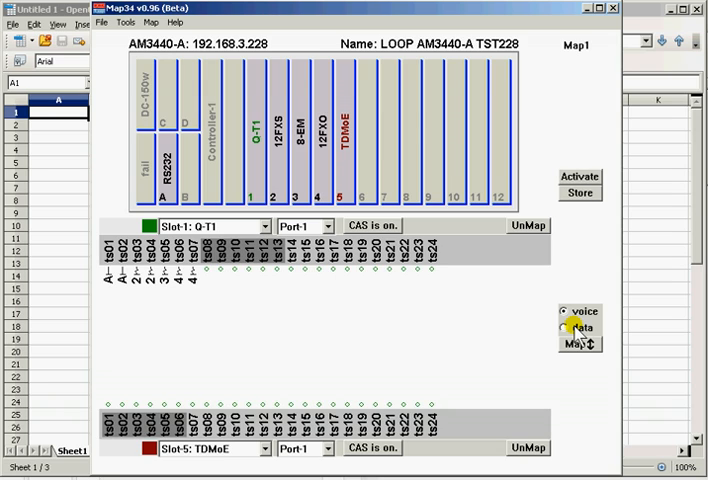
# Map the next Q-T1 time slots as voice channels to the TDMoE card in slot 5.
pyautogui.click(568, 312)
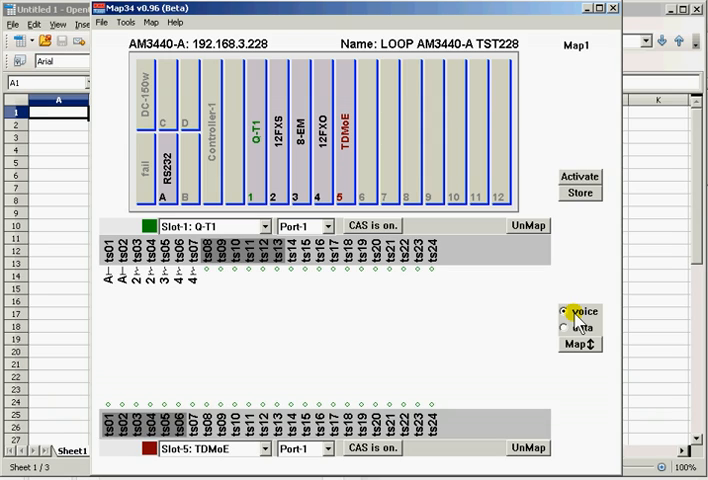
pyautogui.click(580, 344)
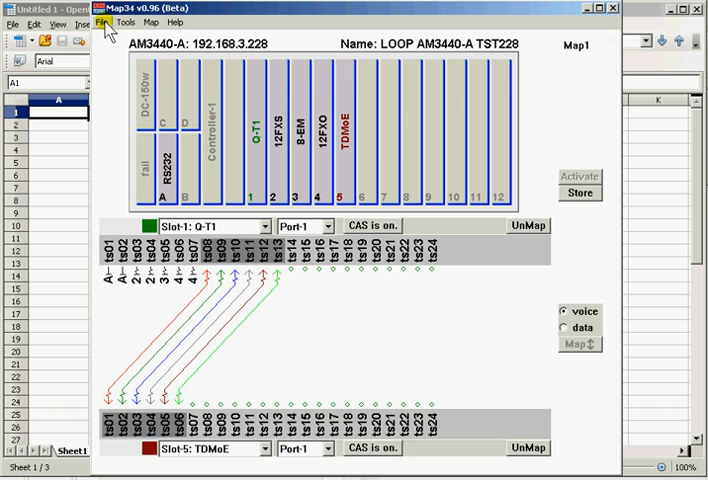
# Export the map as a CSV with assigned time-slots included, saved in the Map34 folder.
pyautogui.click(98, 20)
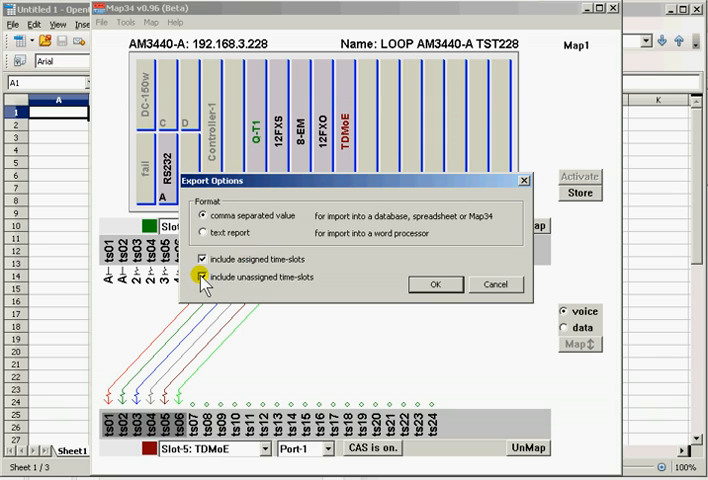
pyautogui.click(200, 276)
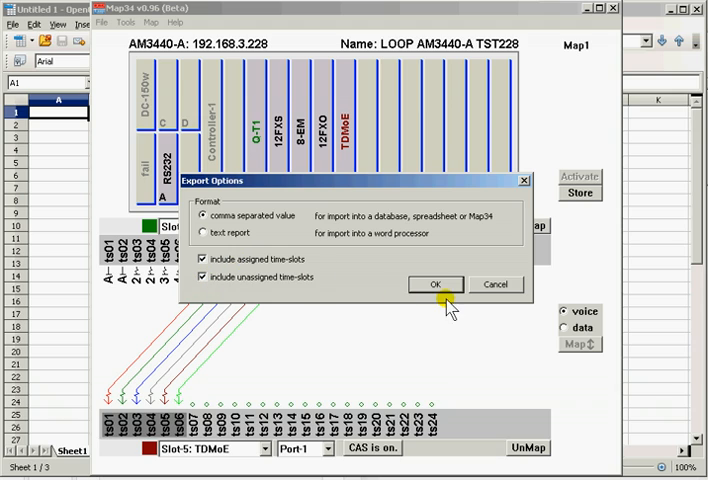
pyautogui.click(436, 284)
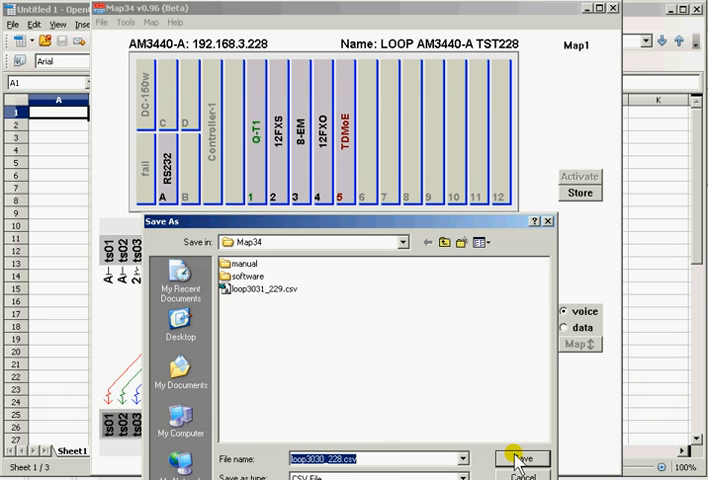
pyautogui.click(520, 460)
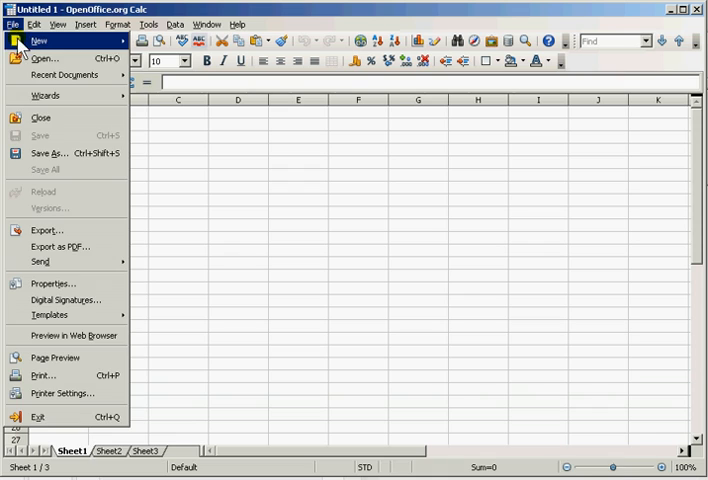
# Open loop3030_228.csv in Calc with comma separator and review the time-slot rows.
pyautogui.click(44, 56)
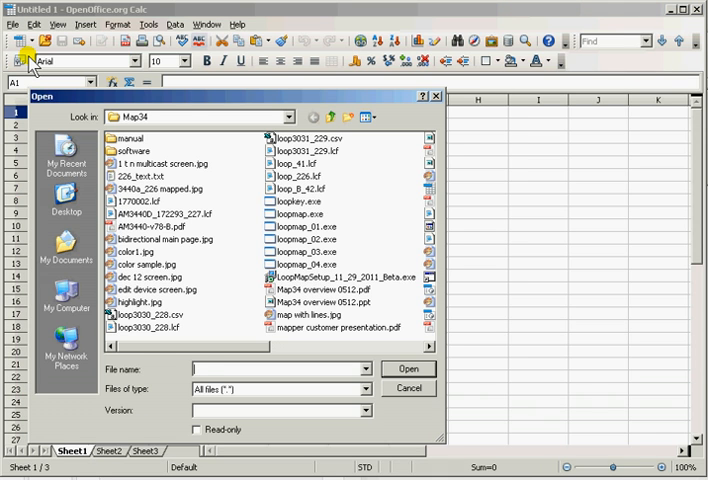
pyautogui.click(370, 116)
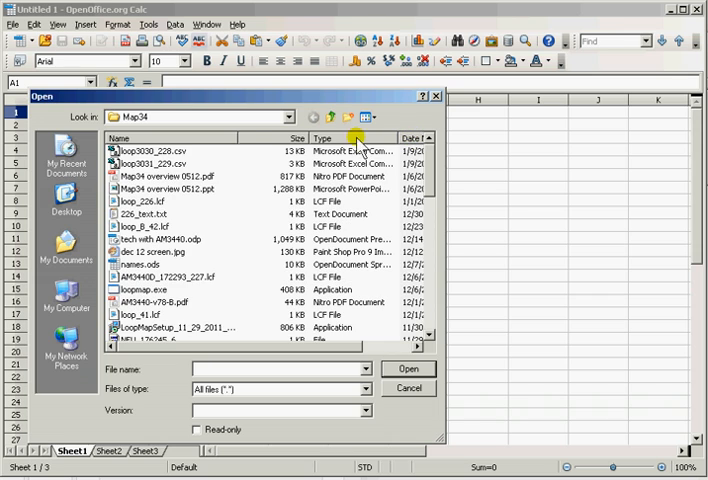
pyautogui.click(150, 150)
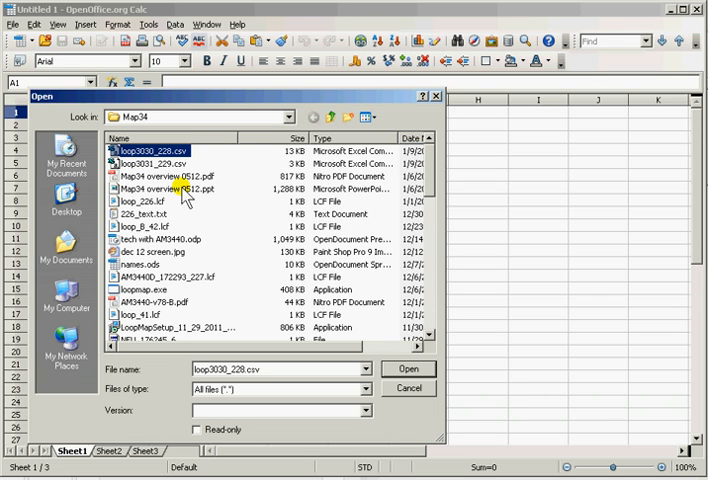
pyautogui.click(406, 368)
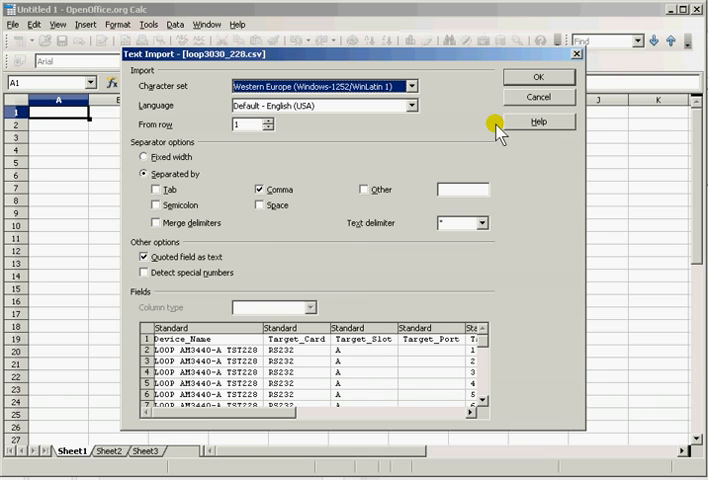
pyautogui.click(538, 76)
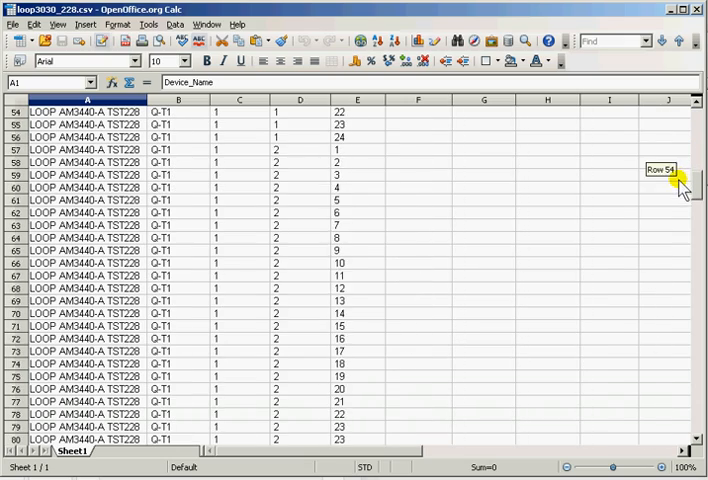
pyautogui.scroll(-3)
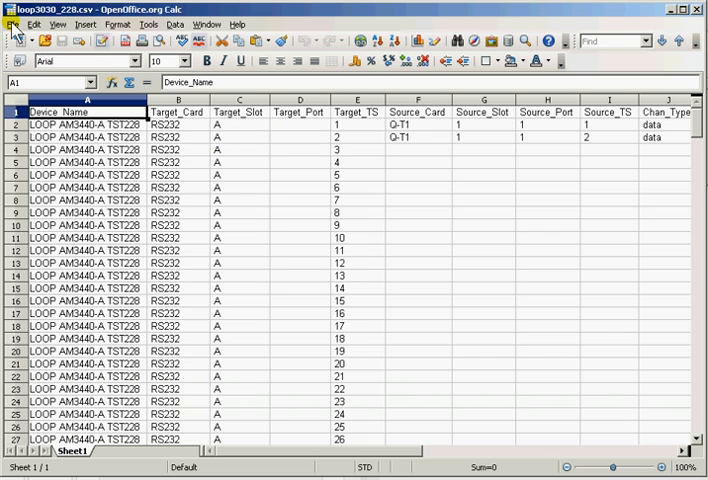
pyautogui.click(12, 24)
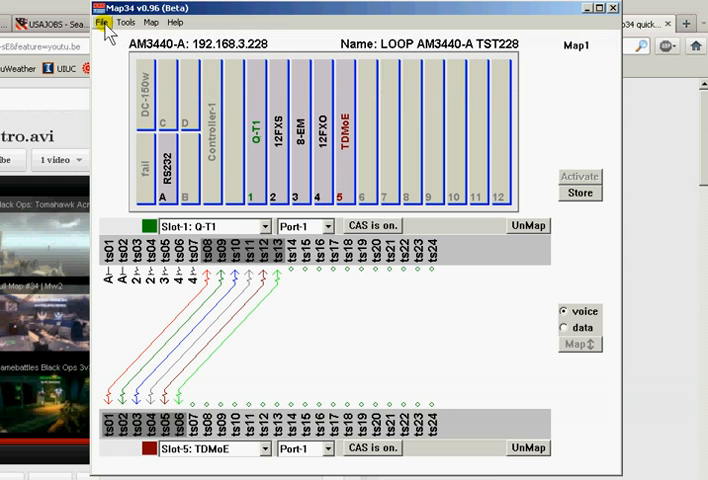
# Clear the TSI map and confirm, leaving no connections mapped.
pyautogui.click(124, 22)
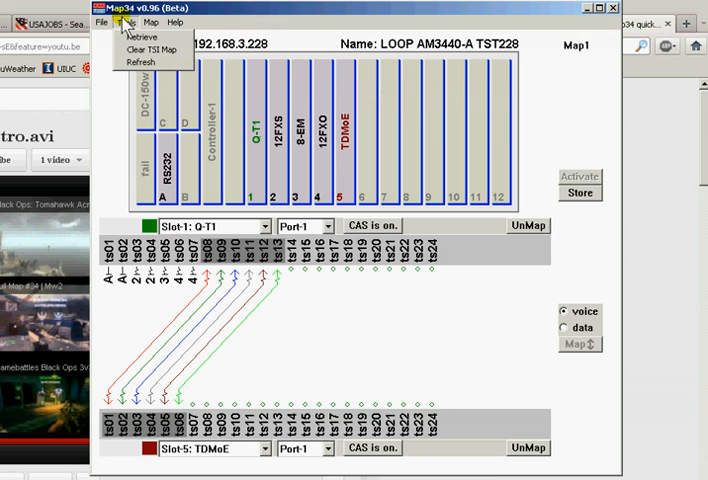
pyautogui.click(136, 48)
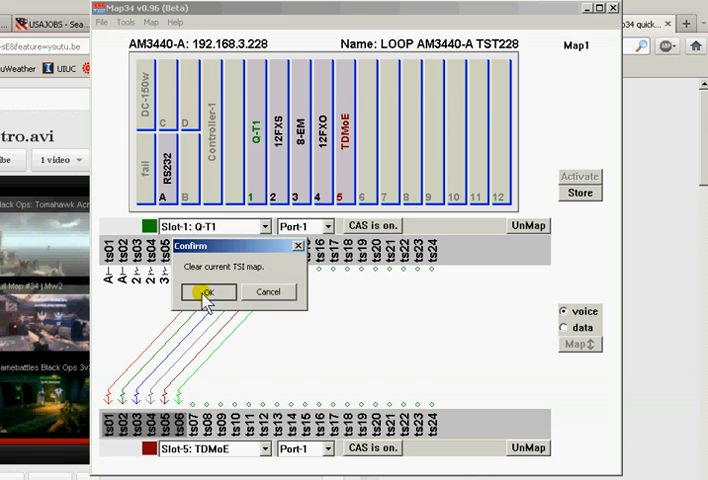
pyautogui.click(206, 292)
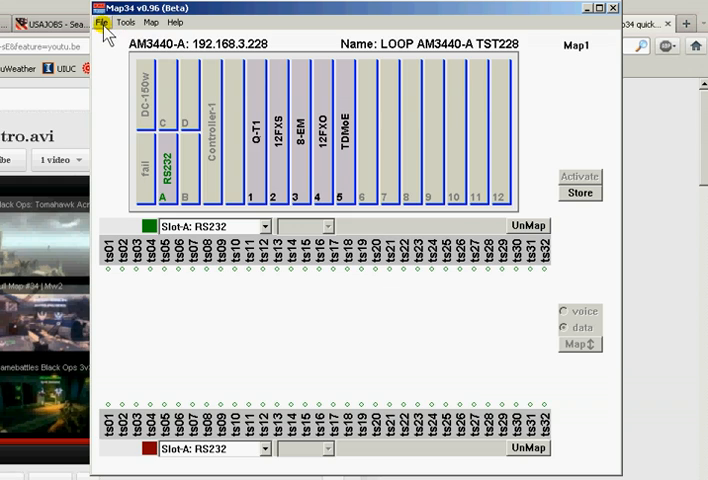
pyautogui.click(98, 22)
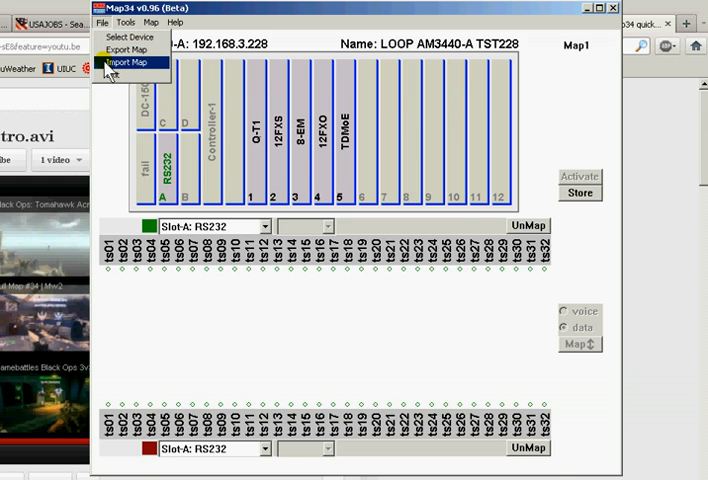
# Import loop3030_228.csv into Map1 with Clear map before import checked.
pyautogui.click(128, 64)
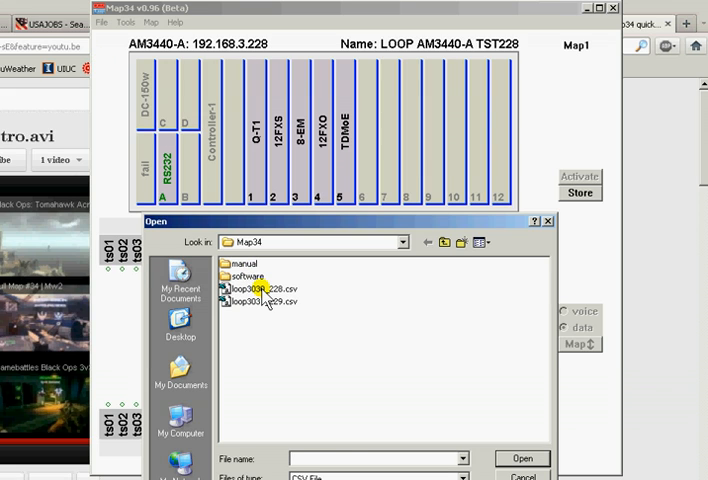
pyautogui.click(262, 288)
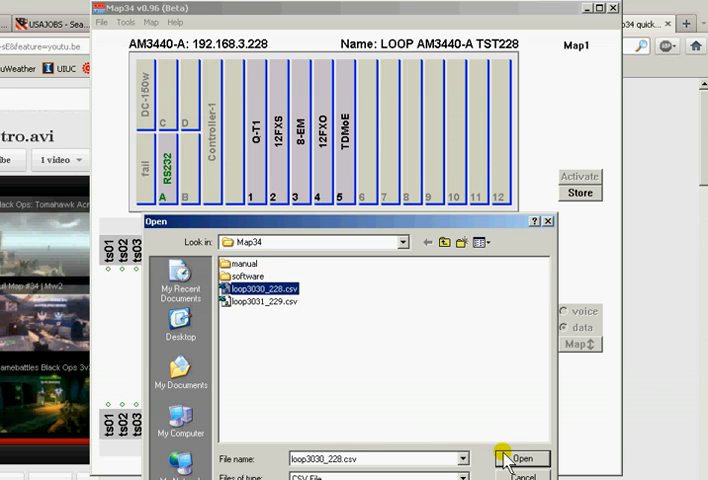
pyautogui.click(522, 460)
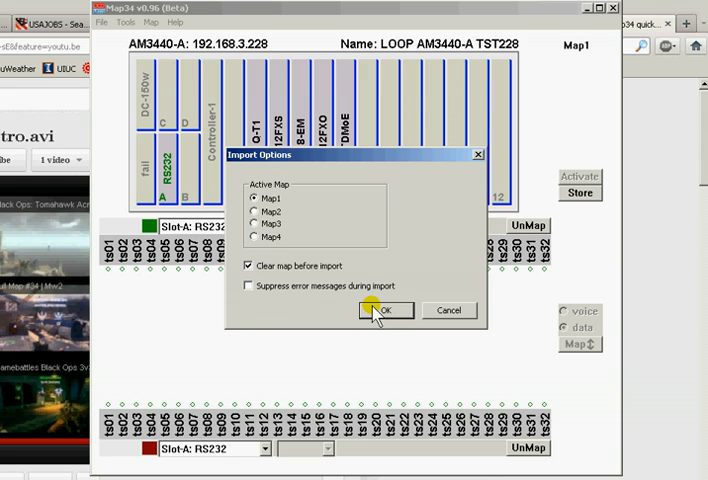
pyautogui.click(386, 310)
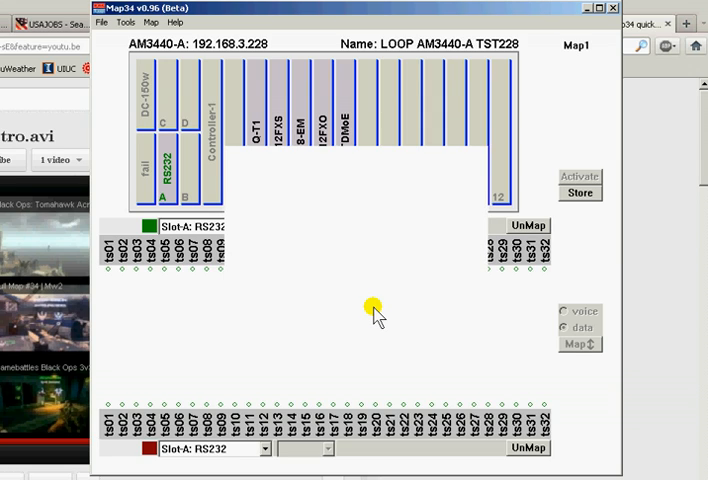